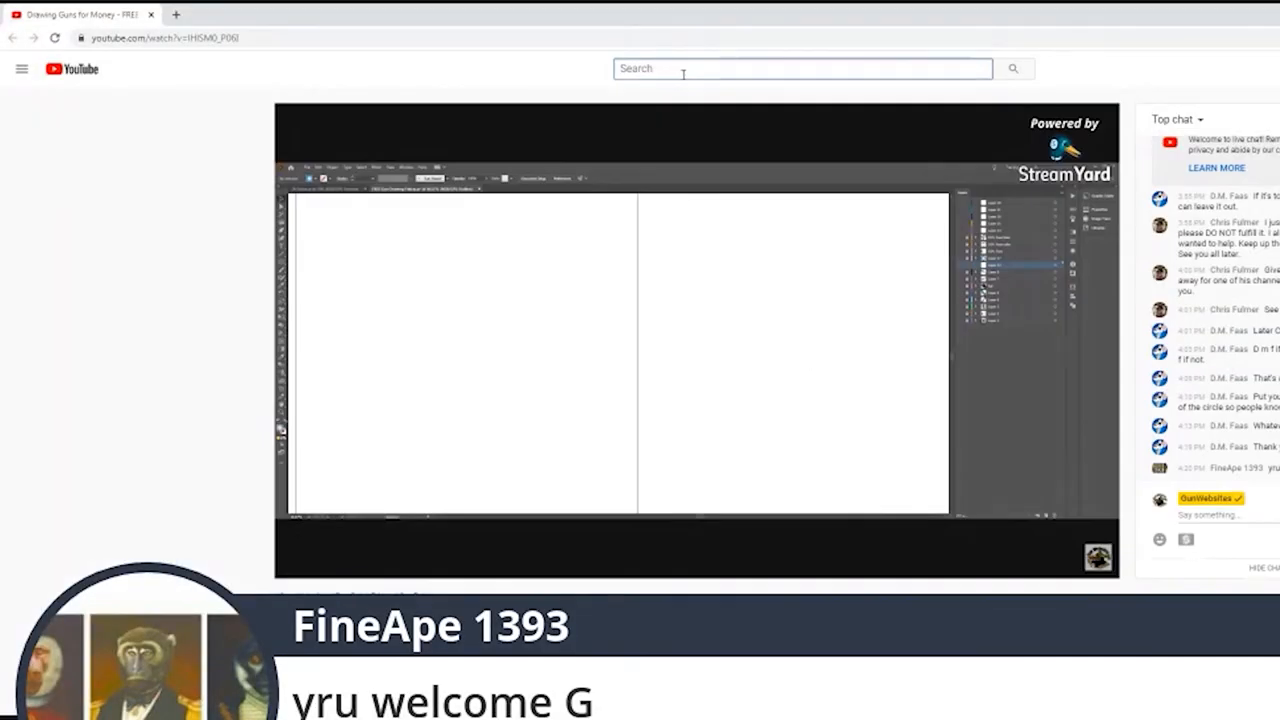
# Search YouTube for 'pancakes in pennsylvania' and open the MidnightRange live video from the results
pyautogui.write('pancakes in pennsylvania')
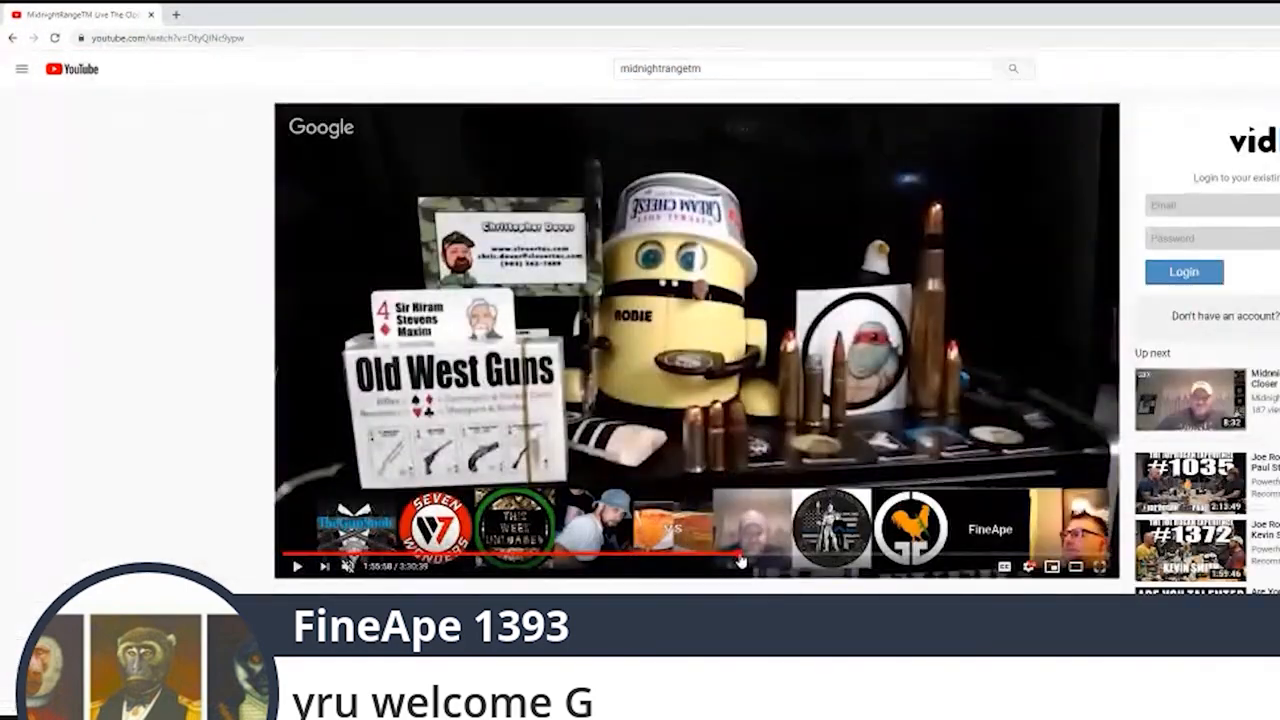
pyautogui.click(1072, 568)
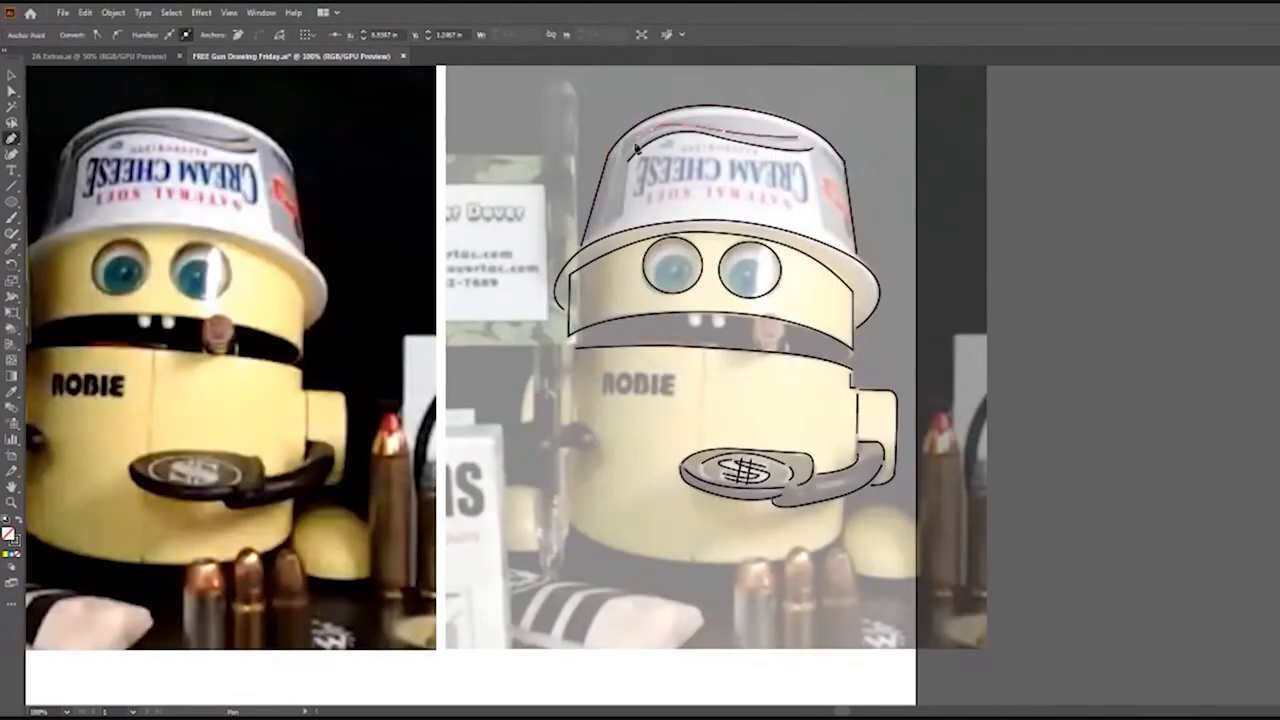
pyautogui.scroll(-3)
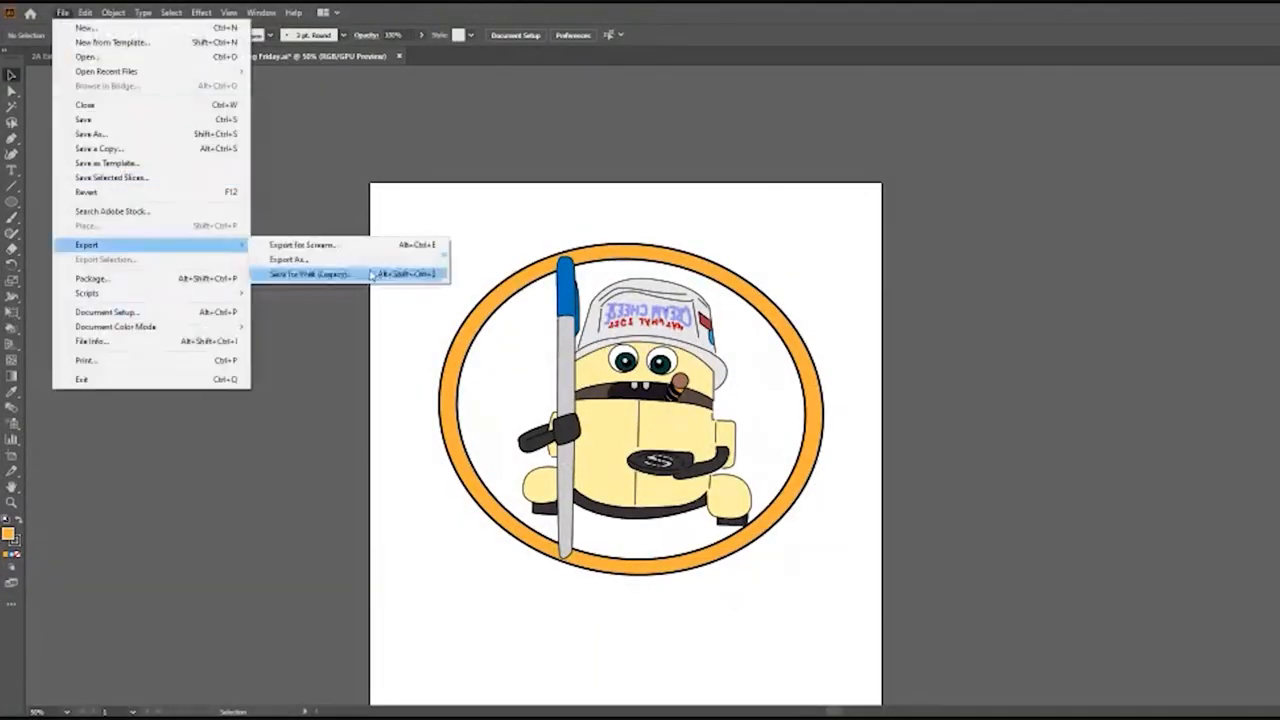
# Export the robot artwork as a 300 ppi PNG with transparent background
pyautogui.click(310, 272)
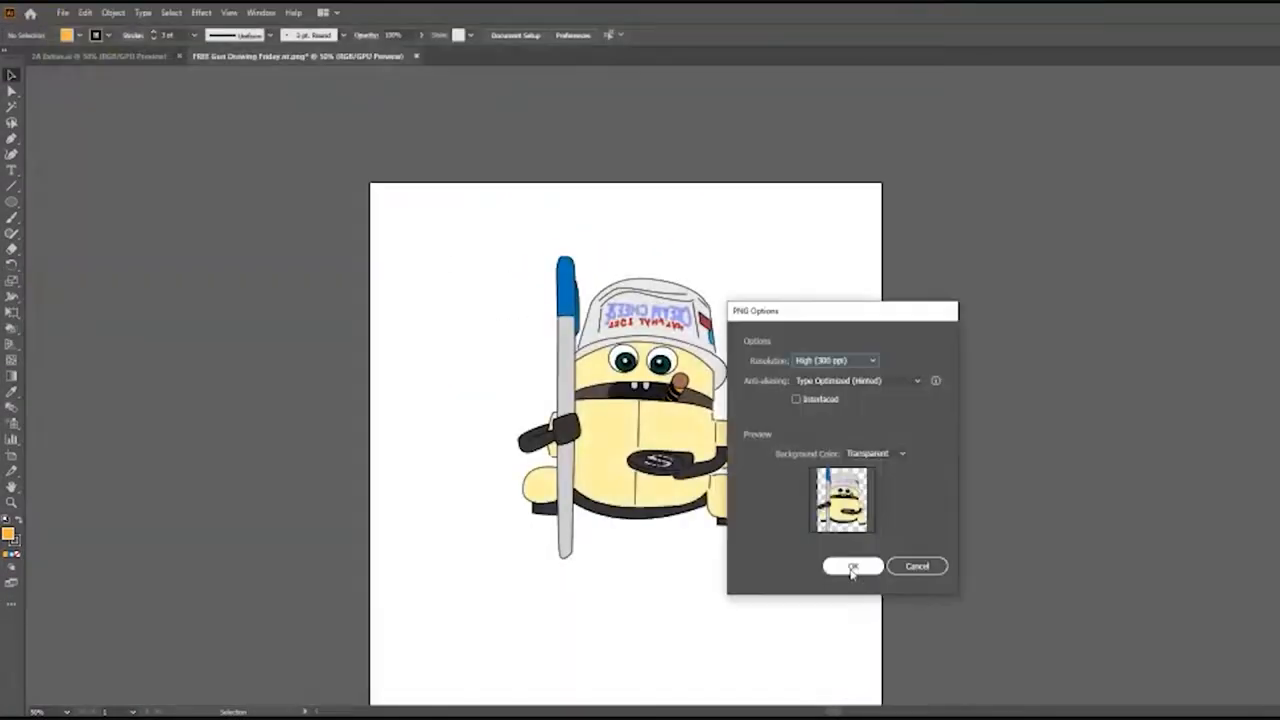
pyautogui.click(856, 566)
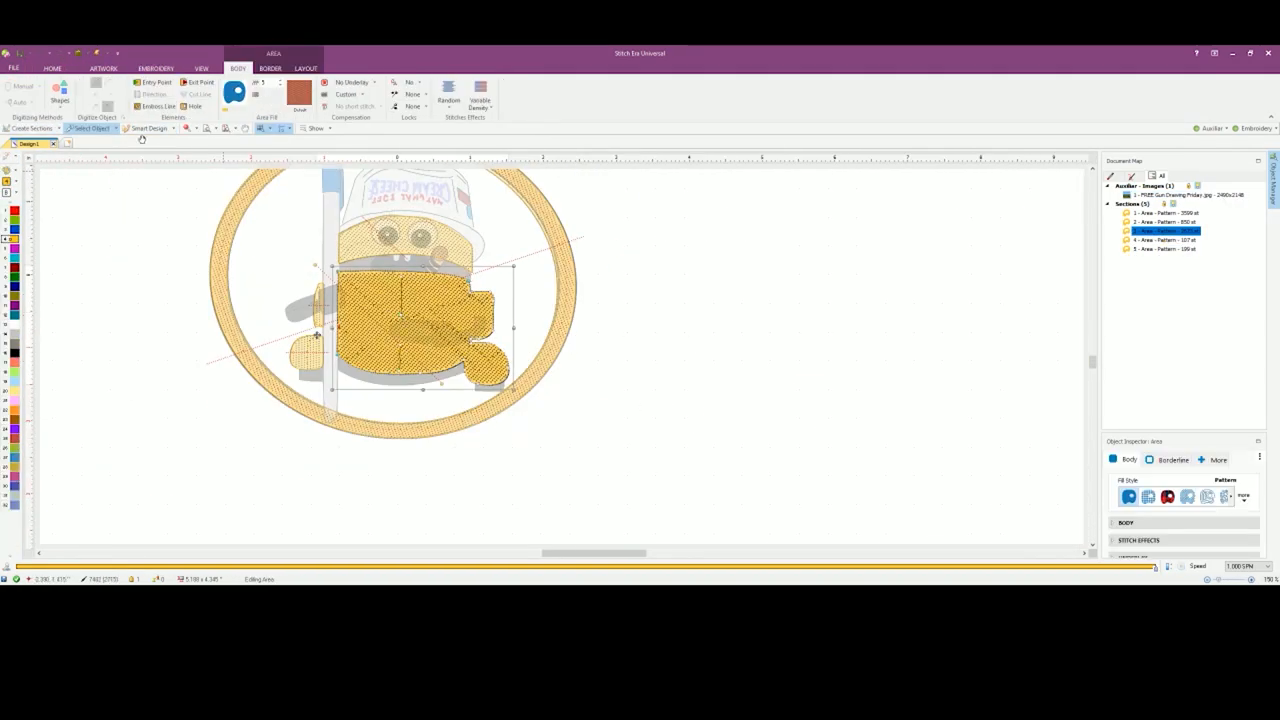
# Digitize the eyes, cap, marker, mouth and orange ring as column, fill and border stitch objects
pyautogui.click(156, 68)
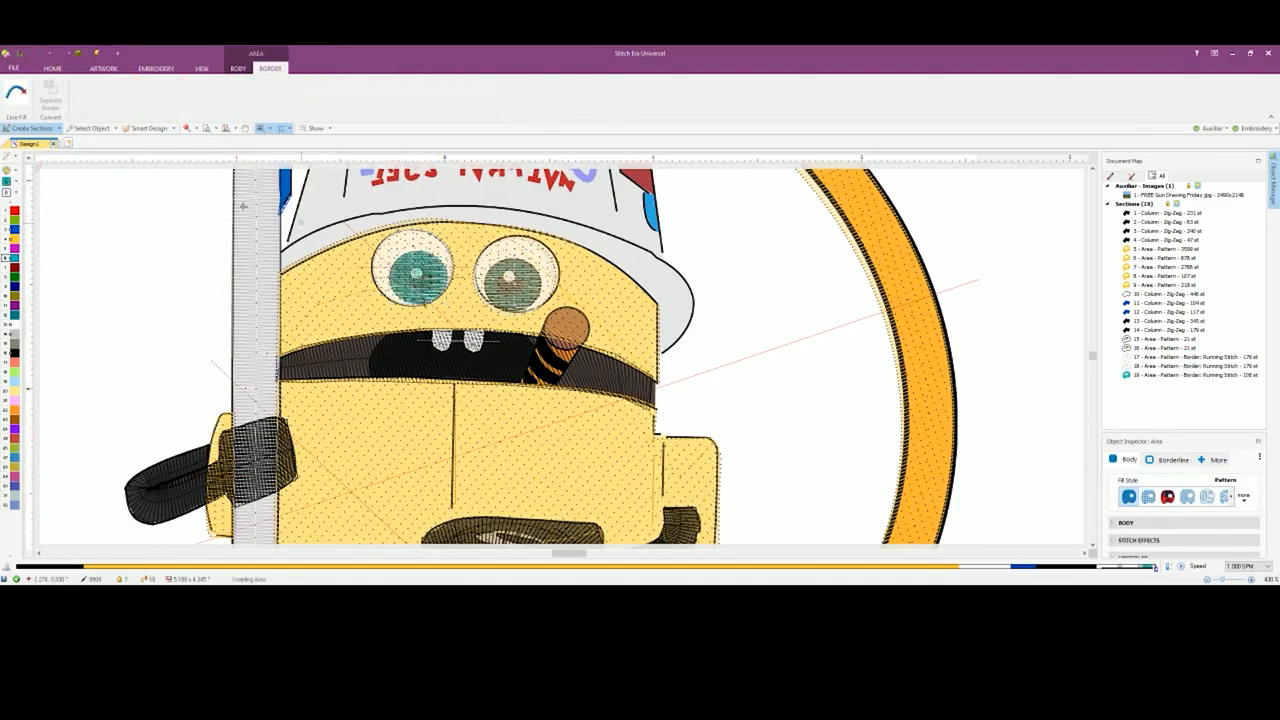
pyautogui.click(156, 68)
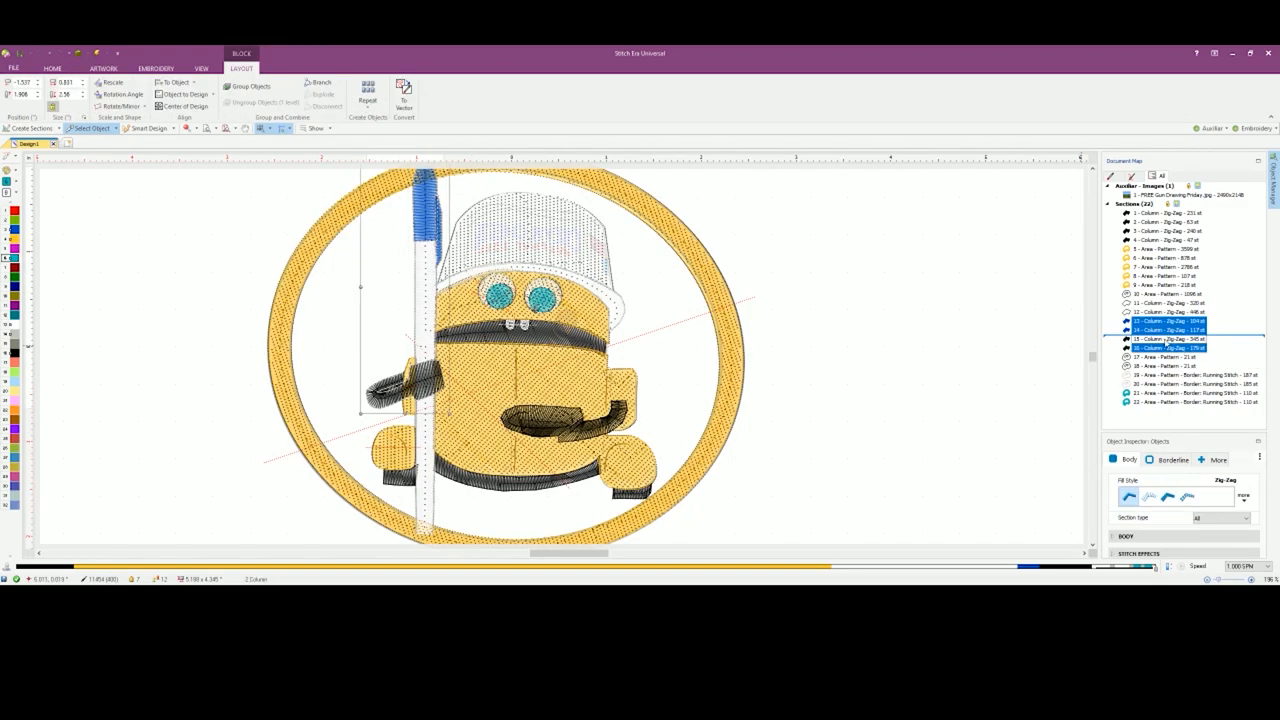
# Draw running-stitch outline paths over the robot's detail lines
pyautogui.click(156, 68)
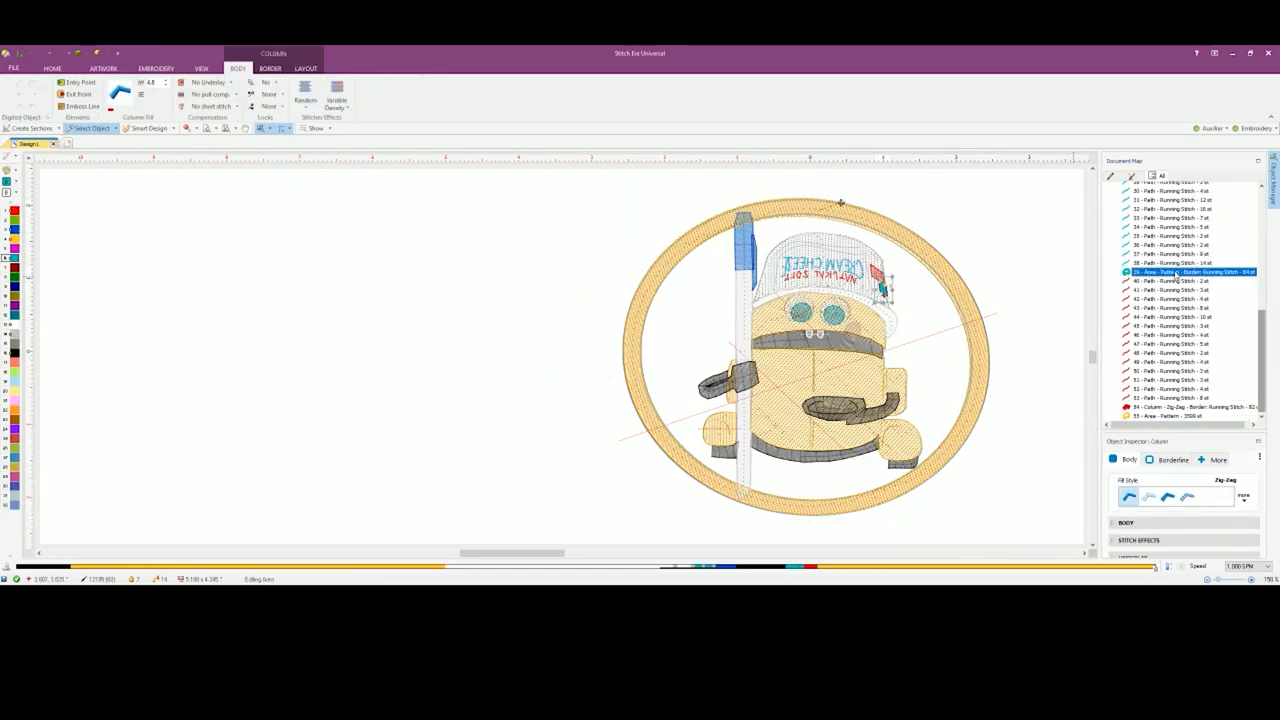
pyautogui.click(156, 68)
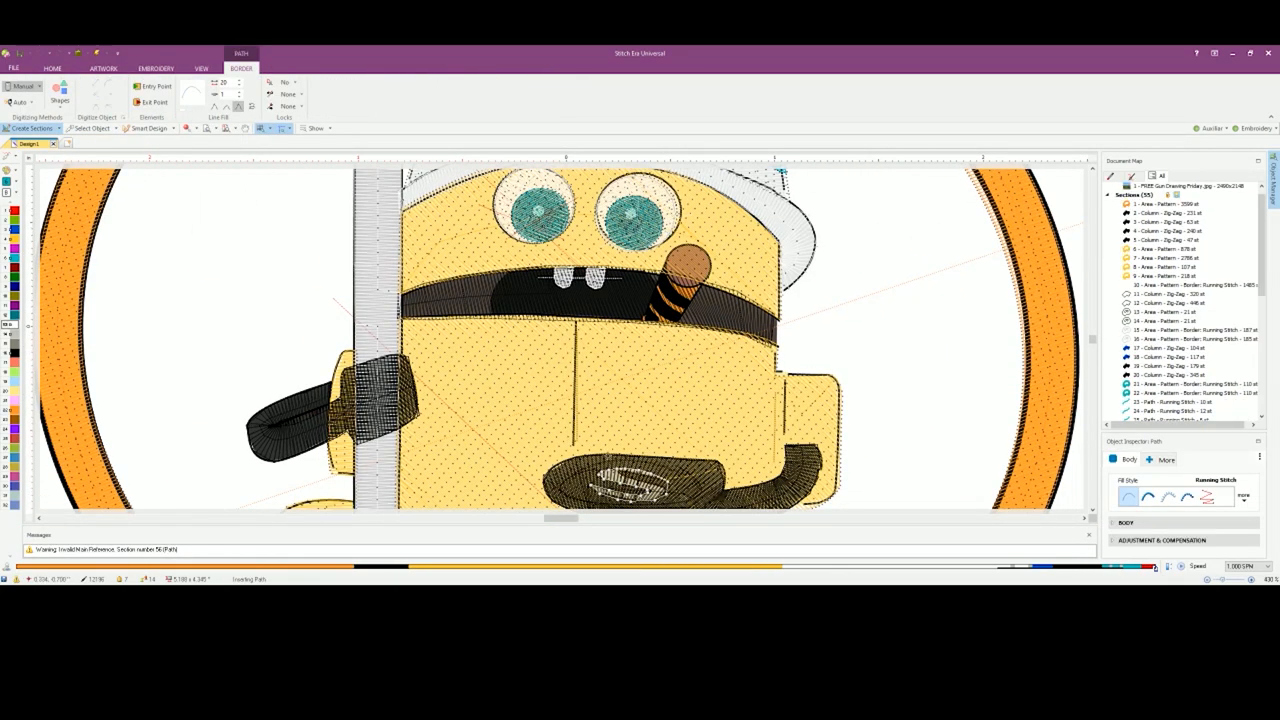
pyautogui.click(156, 68)
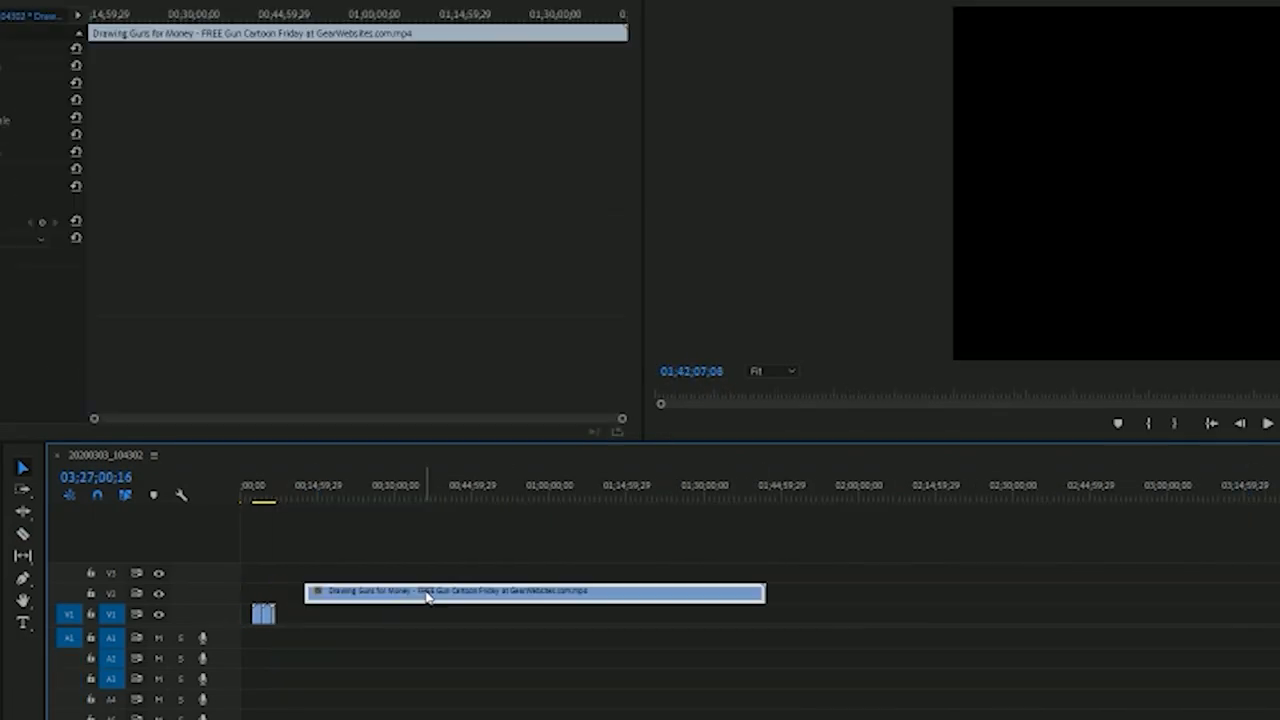
# Bring up the timeline clip's context menu to reach Speed/Duration
pyautogui.rightClick(428, 592)
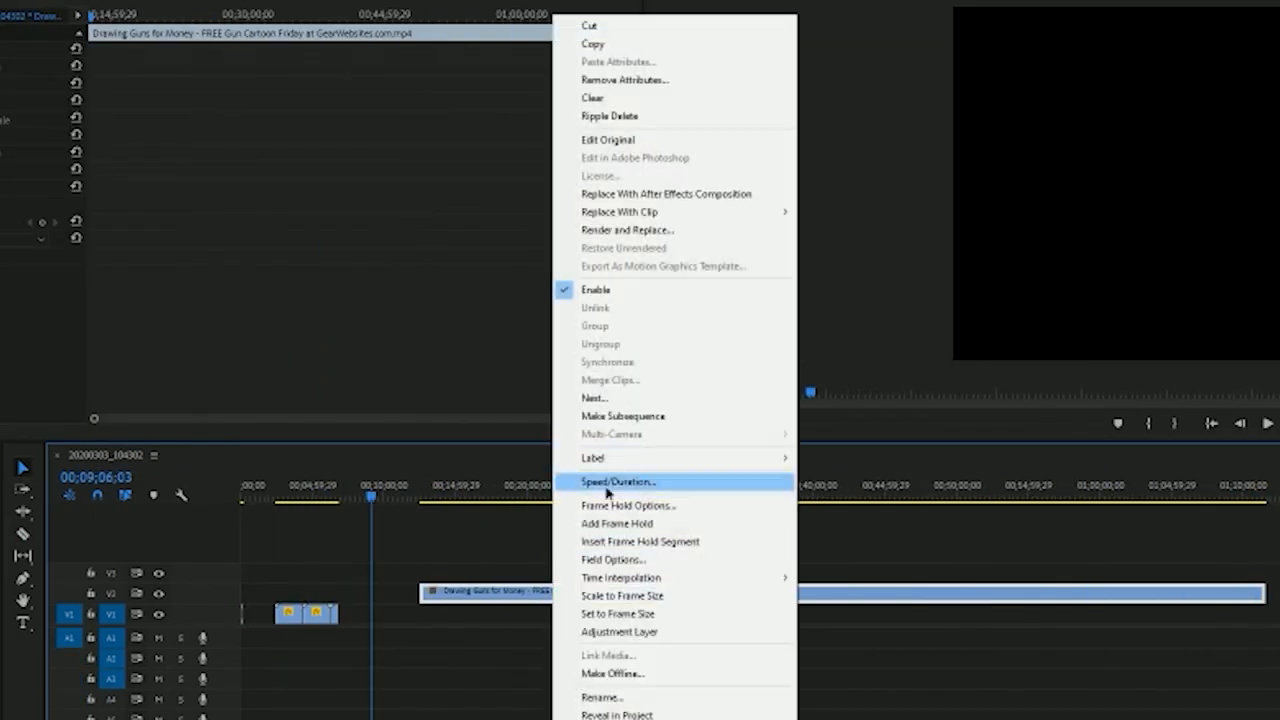